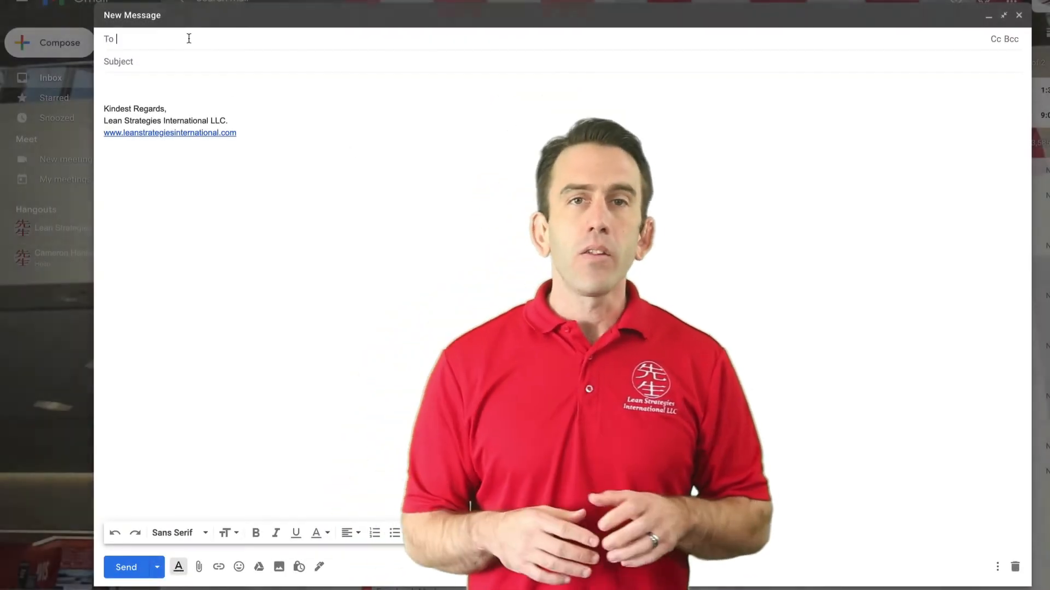
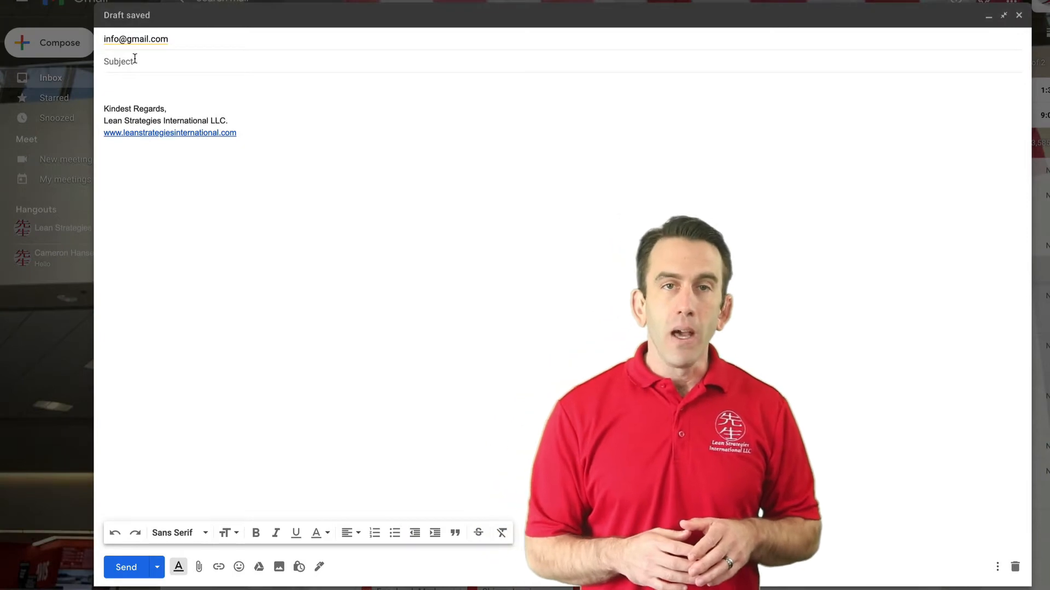
text(Scheduling Emails in GMAIL)
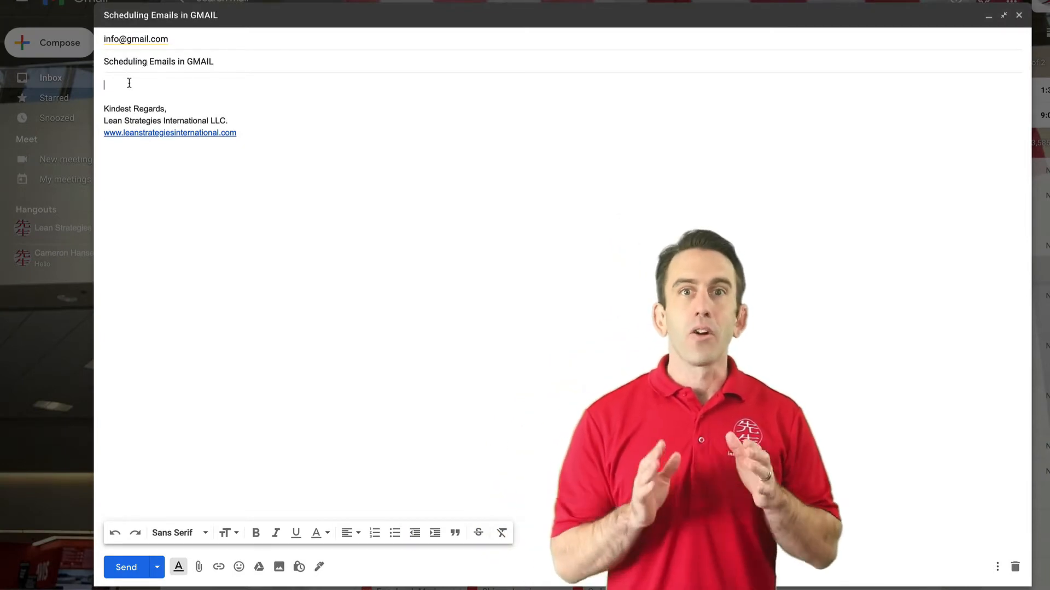
text(This is for our)
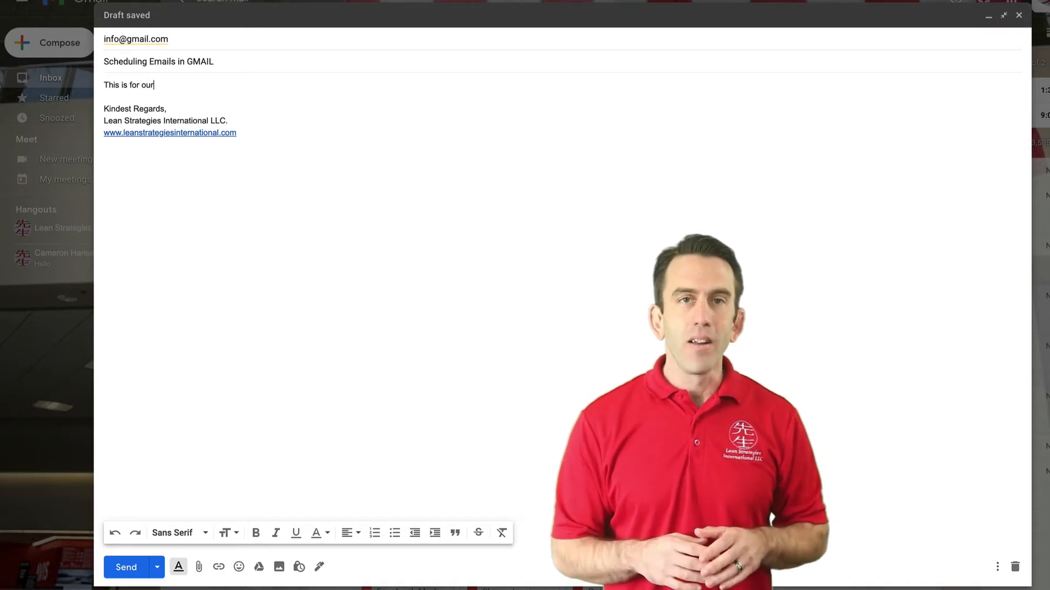
text(super fun amazing)
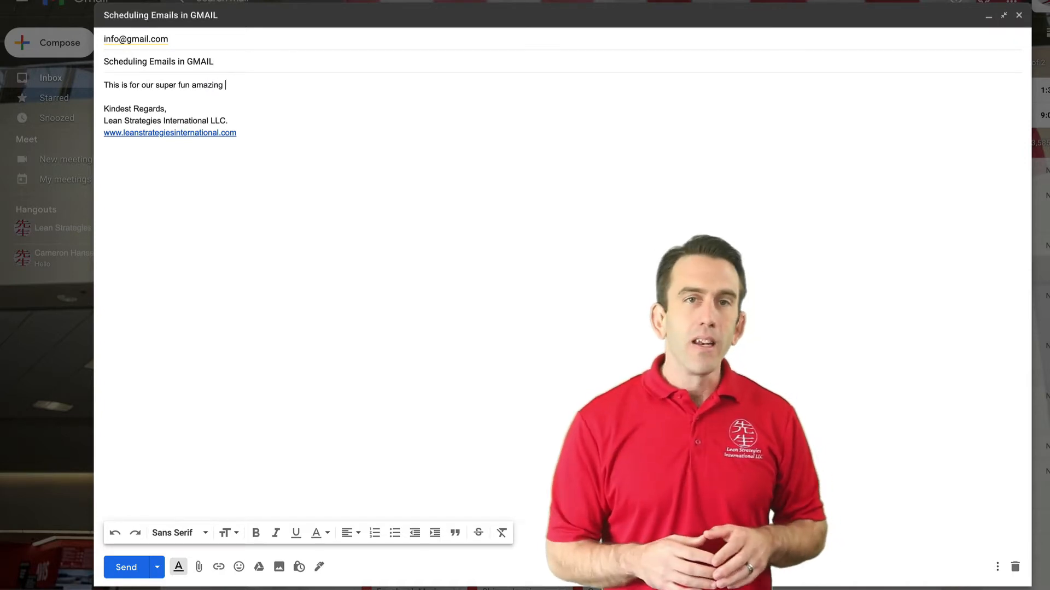
text(excellent video!)
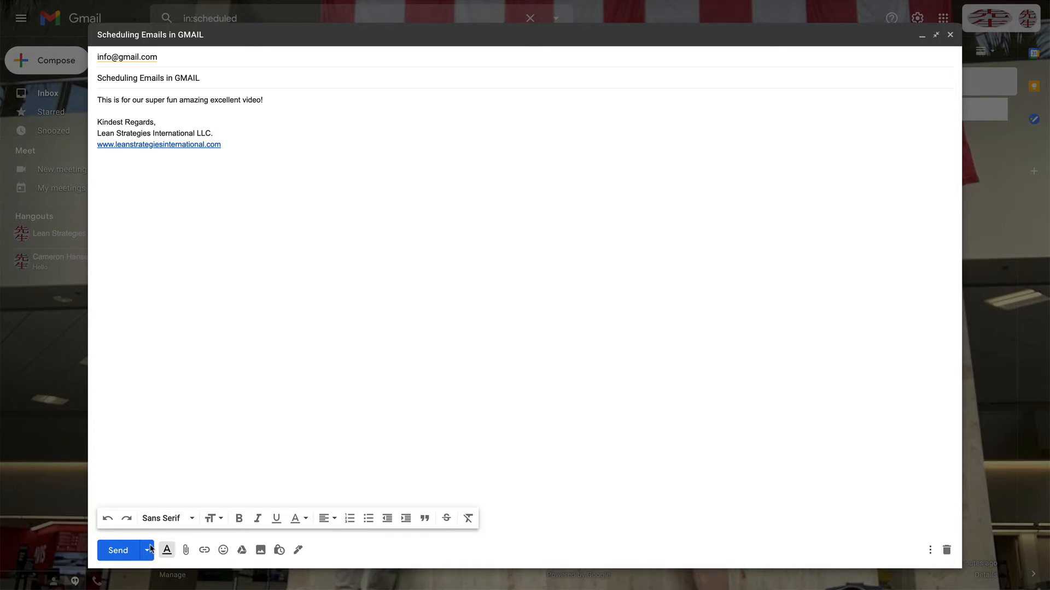
Choose Schedule send from the Send options and pick a custom date and time
click(147, 550)
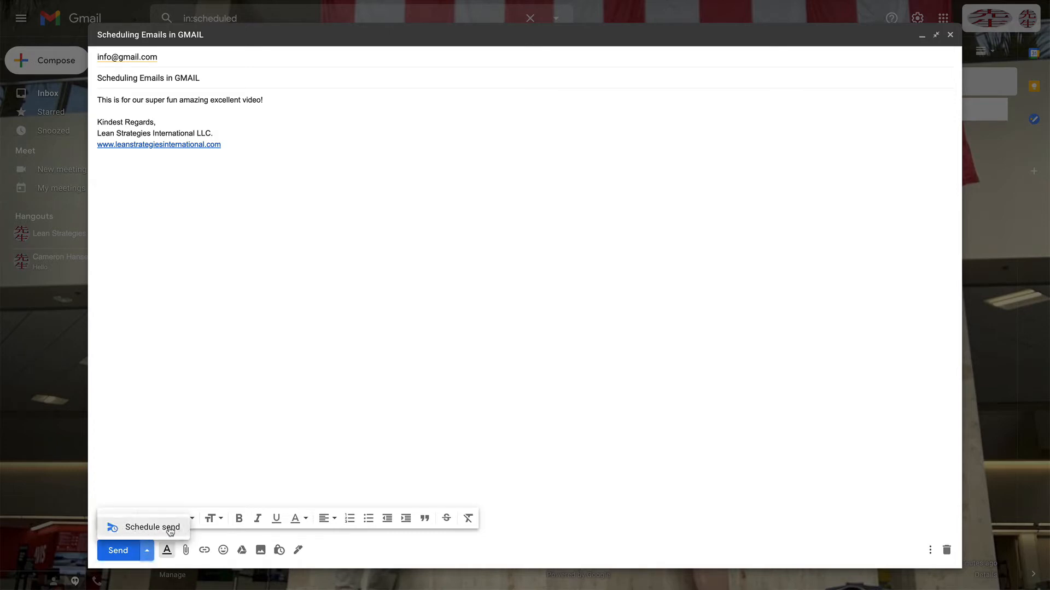
mouse_move(139, 532)
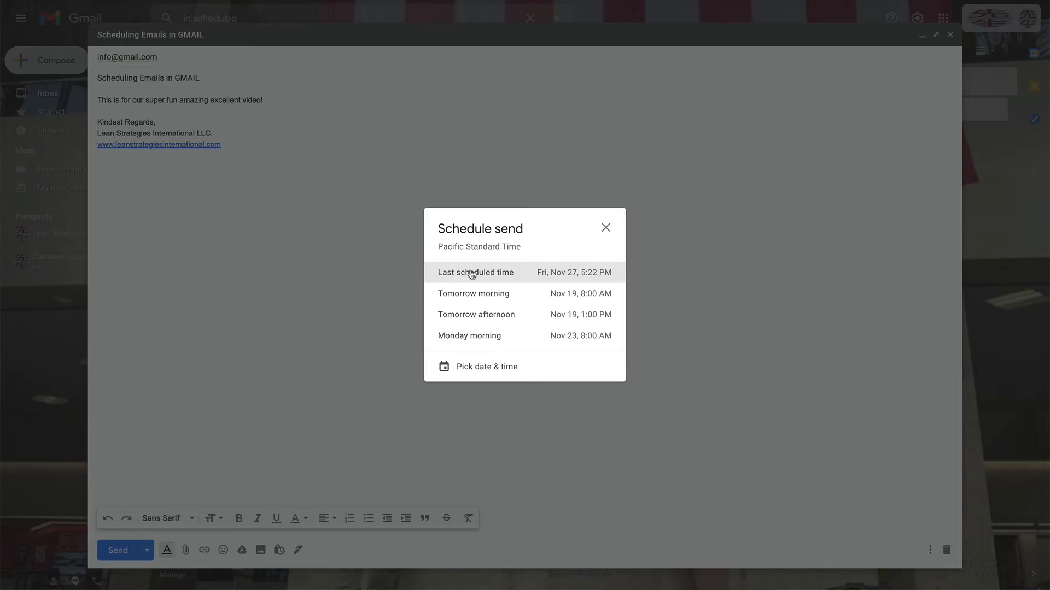
mouse_move(469, 350)
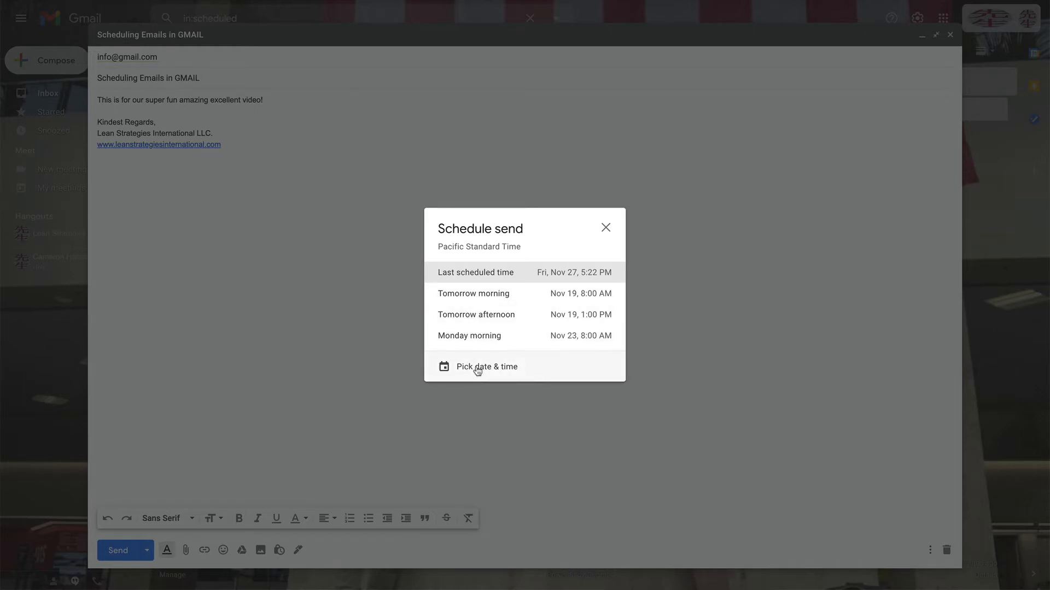
click(486, 366)
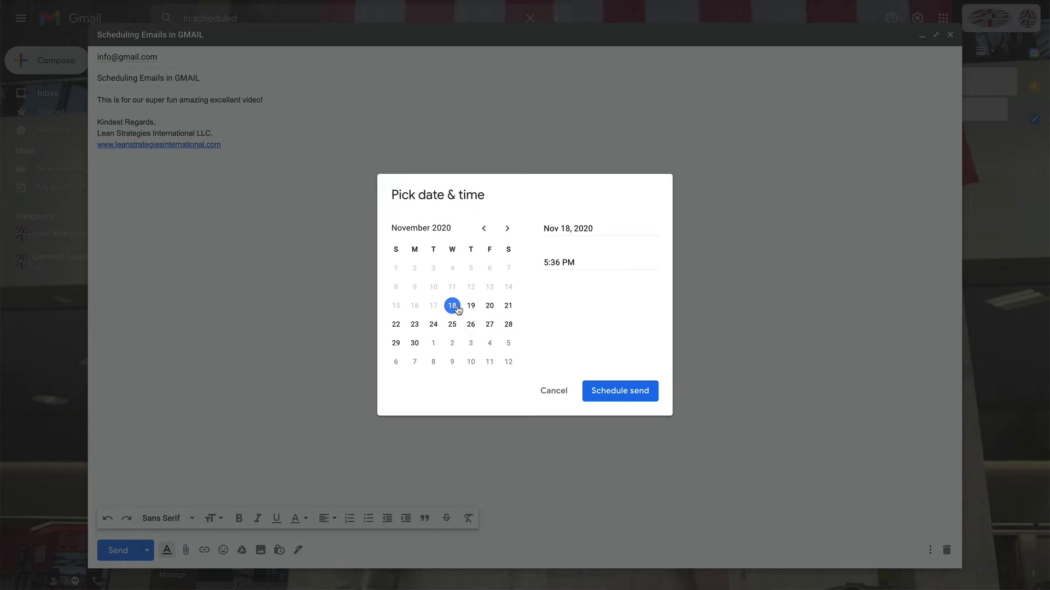
mouse_move(396, 324)
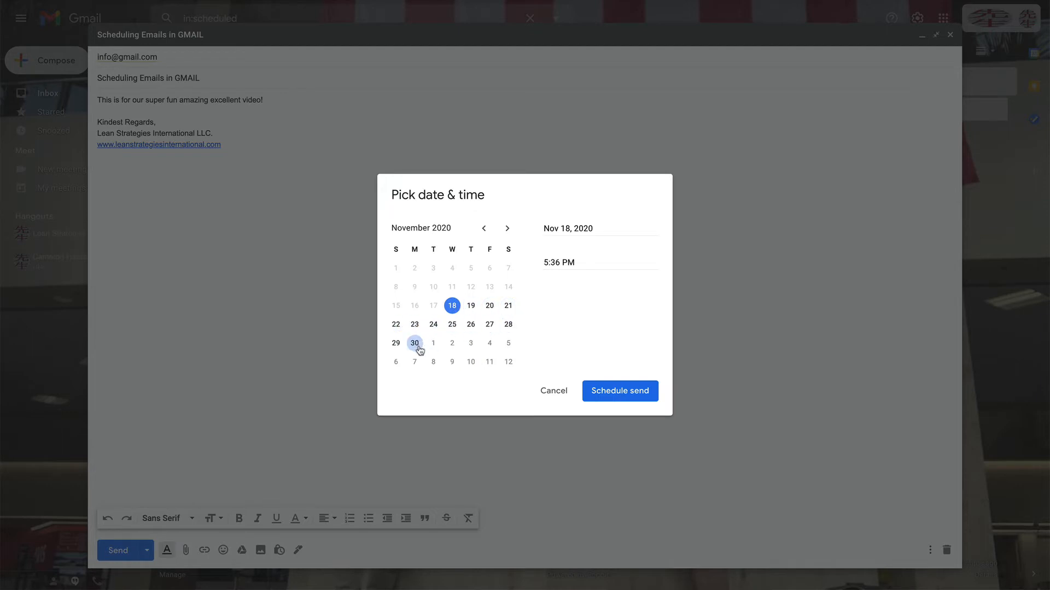
Schedule the email for Fri, Jan 8 at 4:25 PM and confirm Schedule send
click(489, 324)
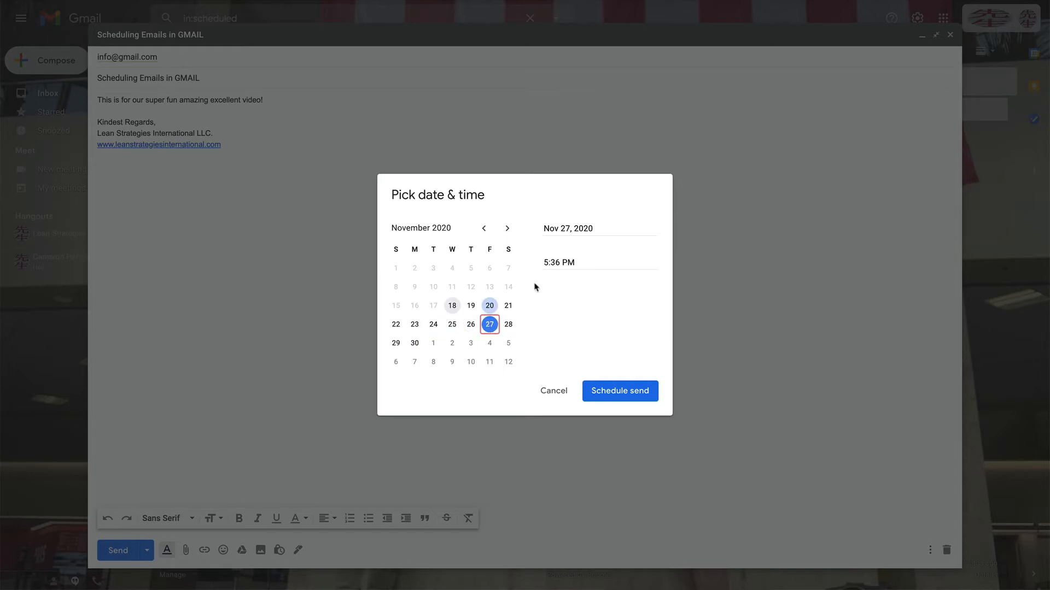
click(559, 262)
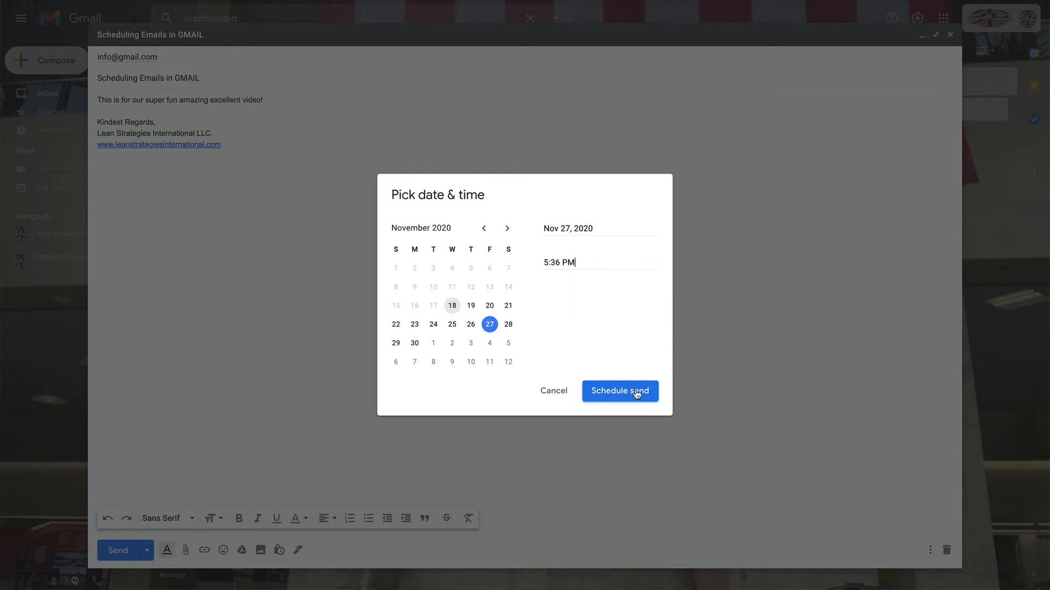
click(619, 391)
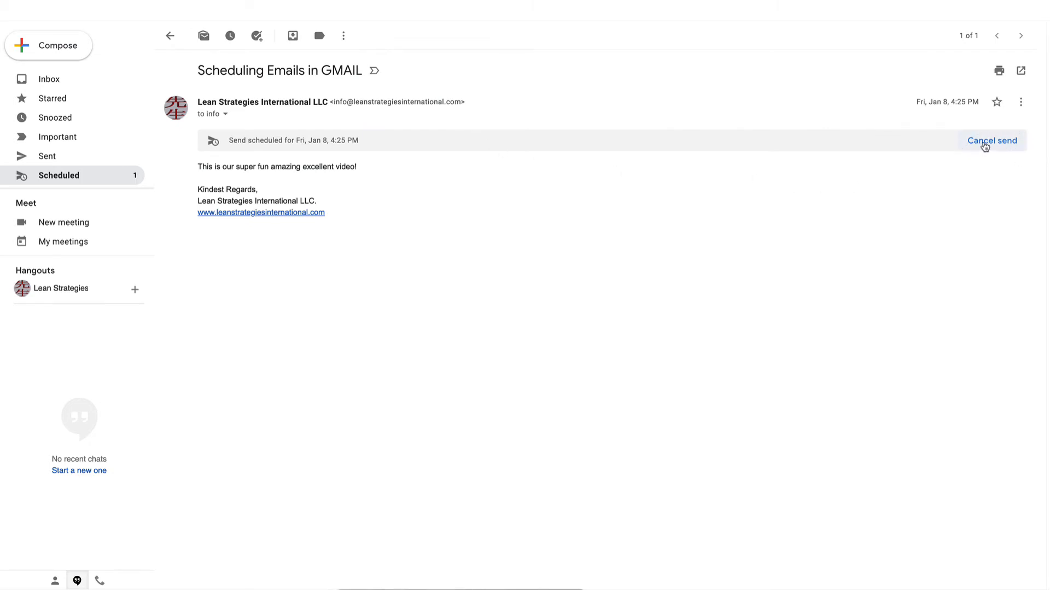
Cancel the scheduled send, then reschedule the draft for Tue, Jan 12 at 4:26 PM
click(992, 141)
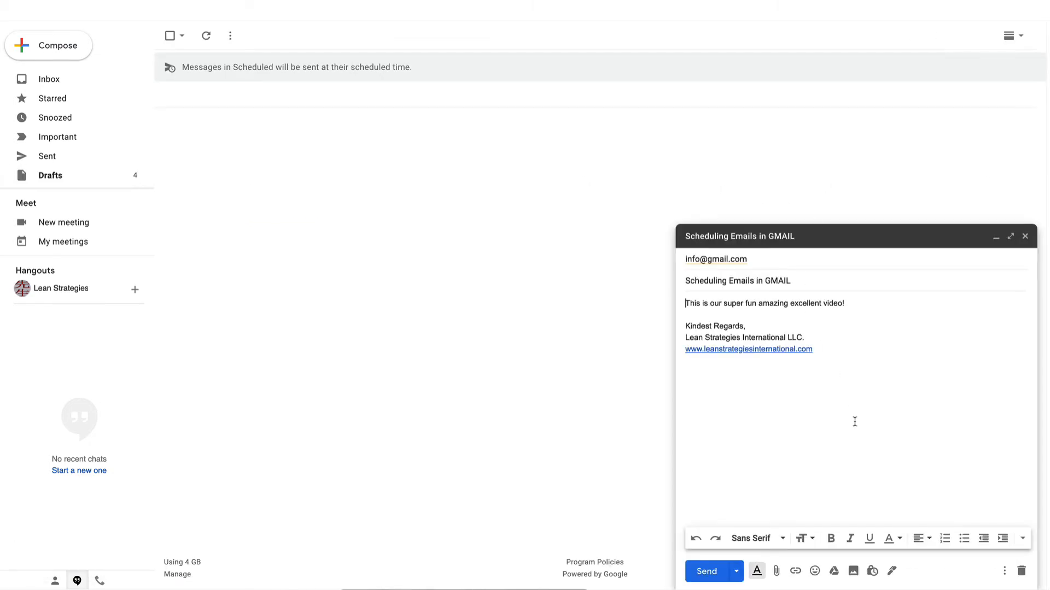
click(735, 571)
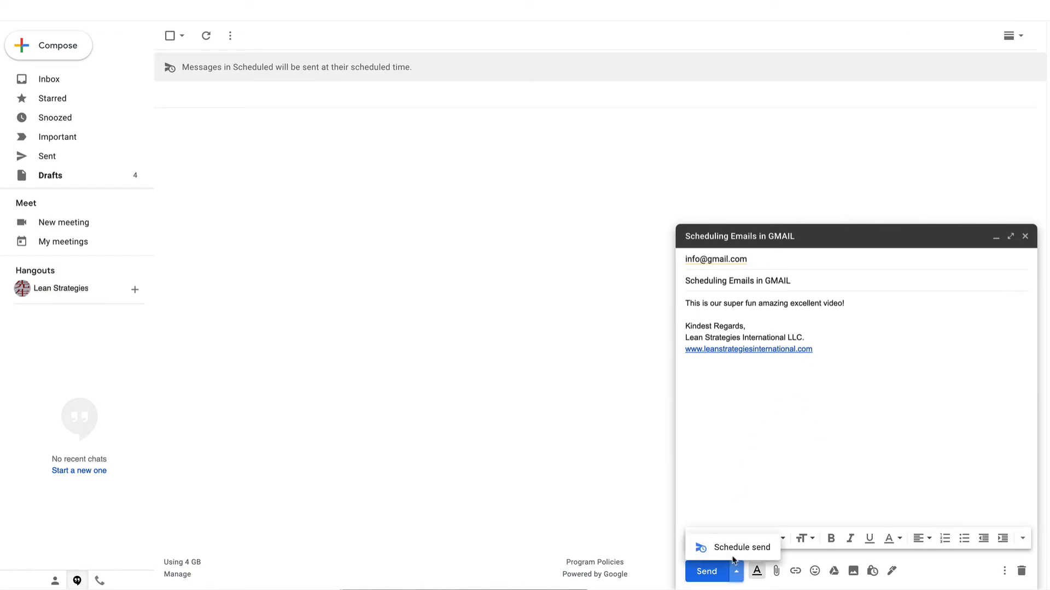
click(742, 546)
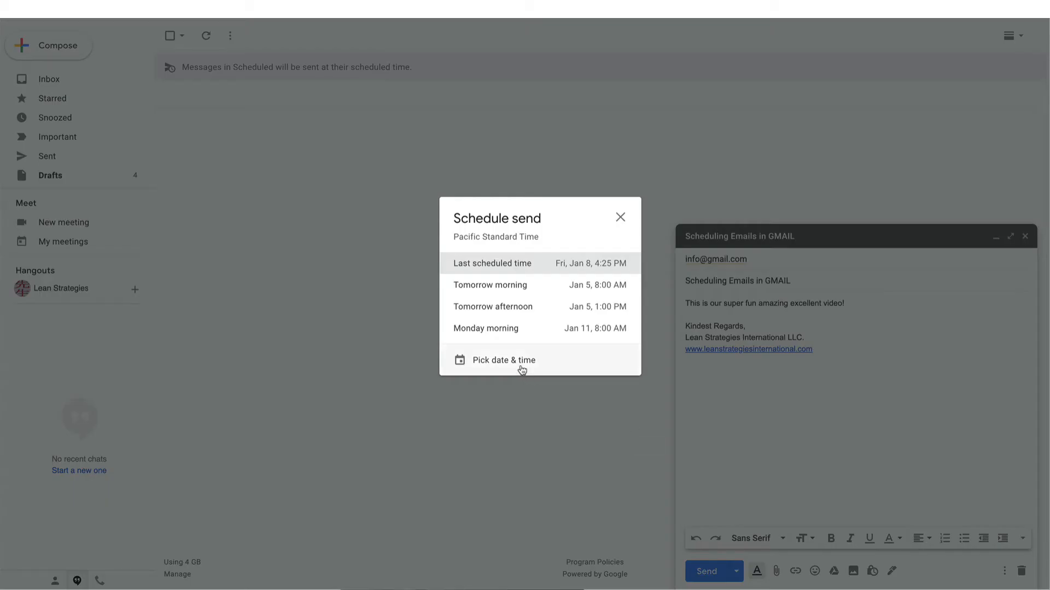
click(503, 364)
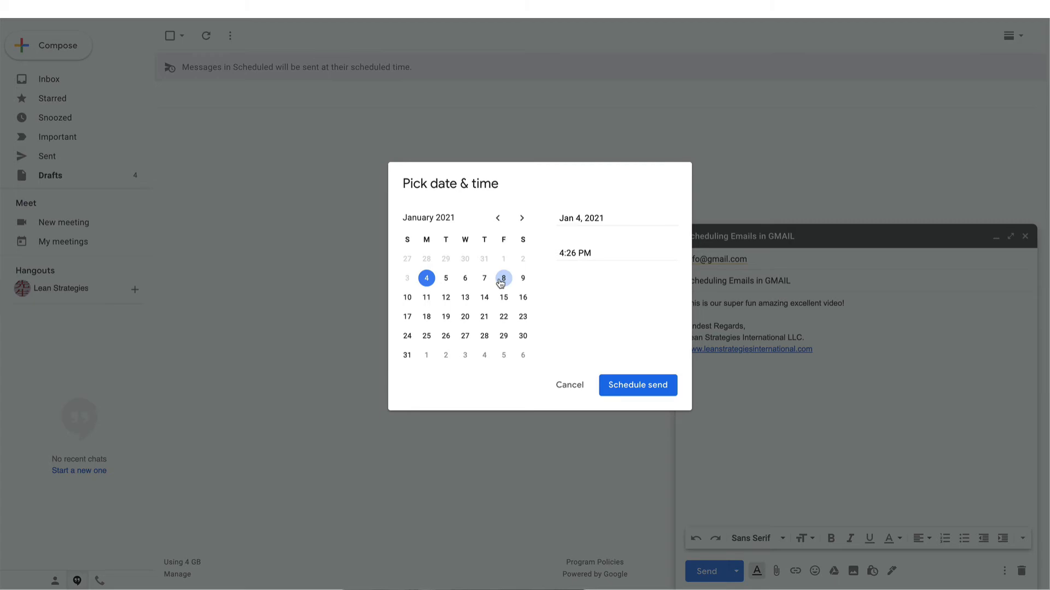
click(445, 297)
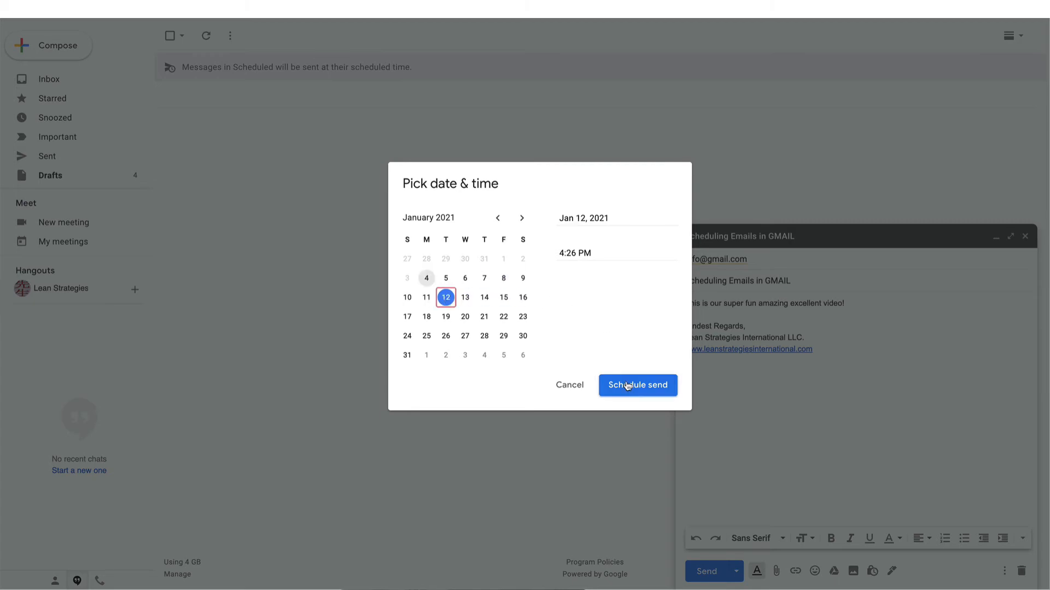
click(637, 384)
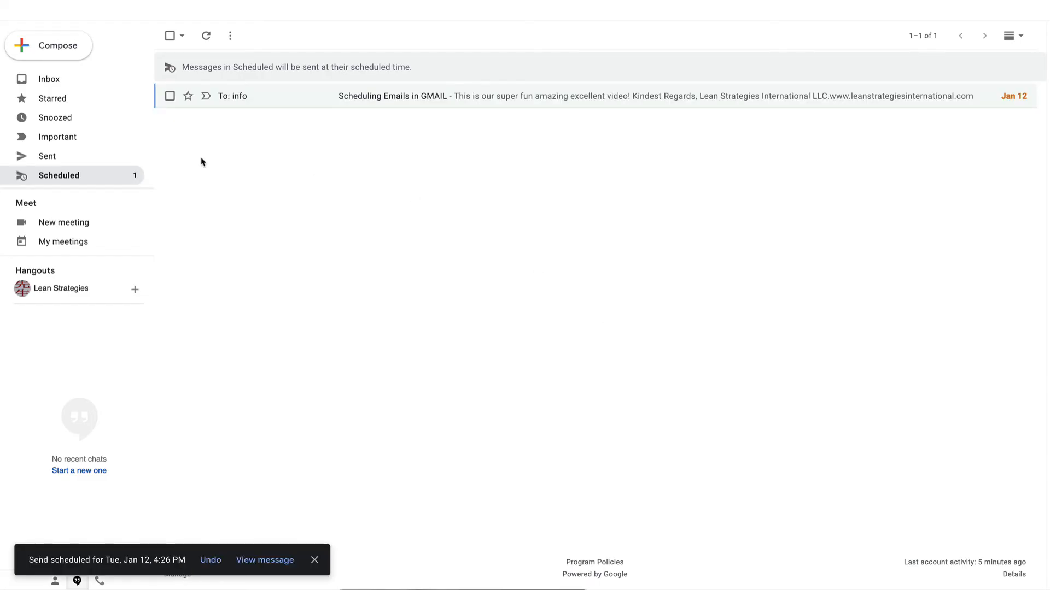